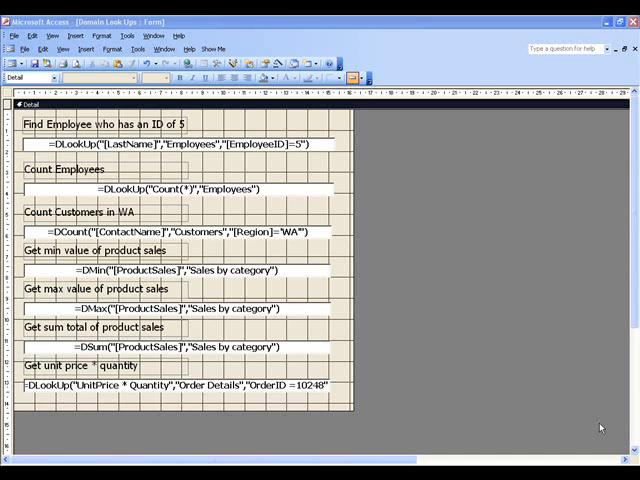
{"action": "mouse_move", "coordinate": [324, 158]}
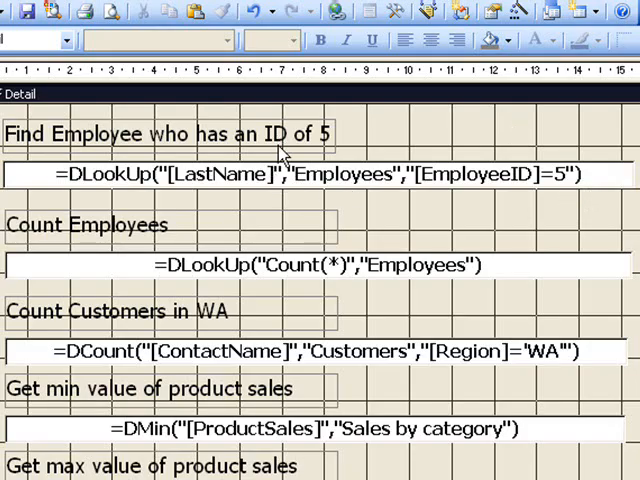
{"action": "mouse_move", "coordinate": [268, 172]}
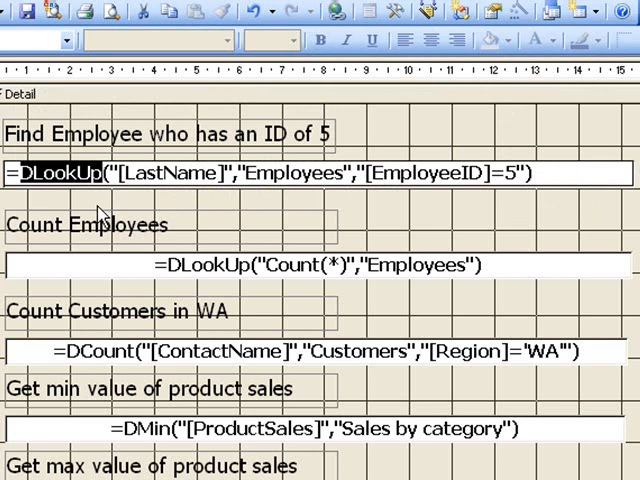
Review the DLookUp expression's LastName and Employees arguments and verify Buchanan in the Employees table
{"action": "left_click", "coordinate": [300, 172]}
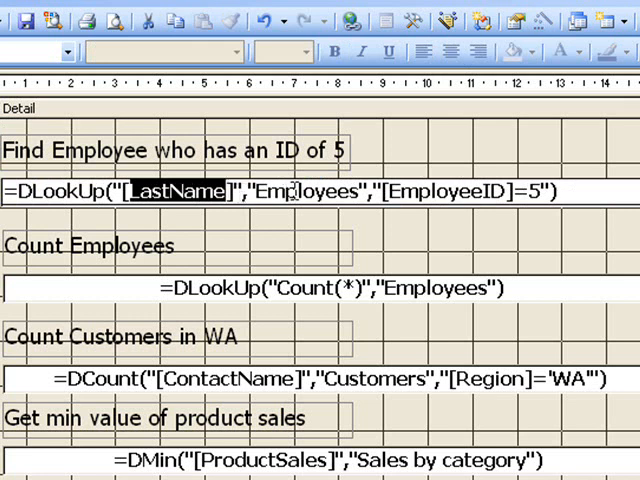
{"action": "double_click", "coordinate": [304, 192]}
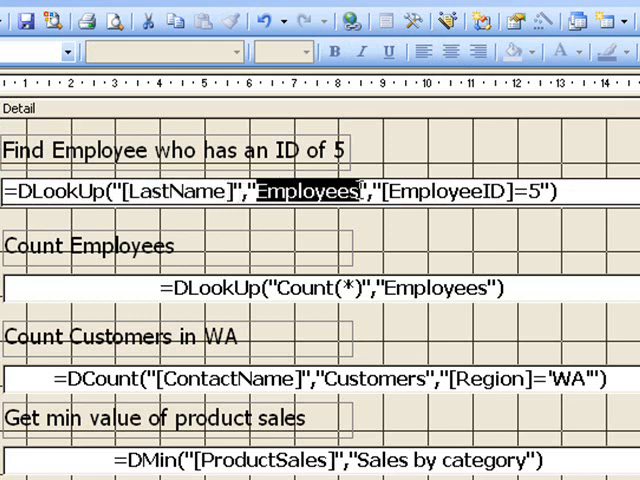
{"action": "left_click", "coordinate": [410, 192]}
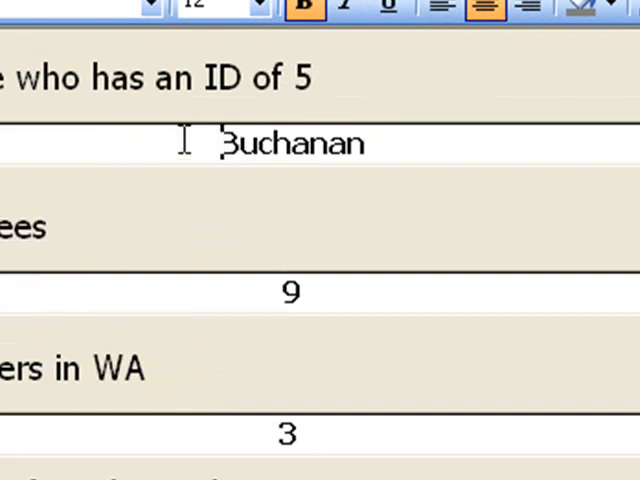
{"action": "double_click", "coordinate": [292, 142]}
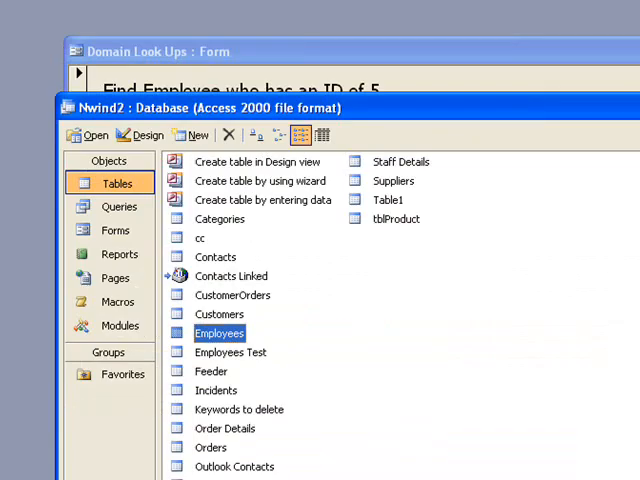
{"action": "double_click", "coordinate": [218, 332]}
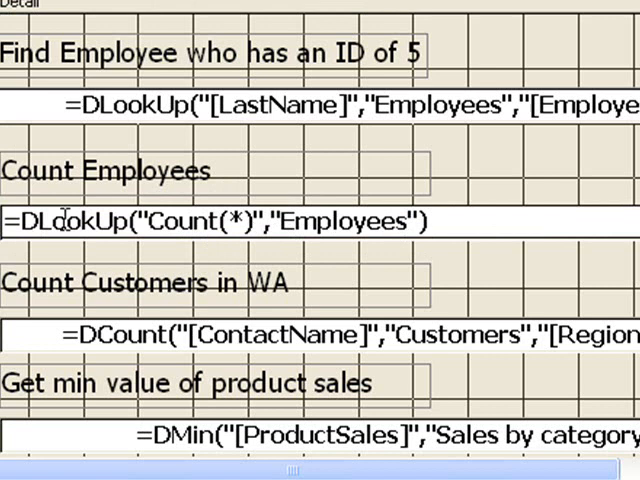
Review the Count(*) employee expression, check the count of 9 in Employees, and return to Design view
{"action": "double_click", "coordinate": [62, 220]}
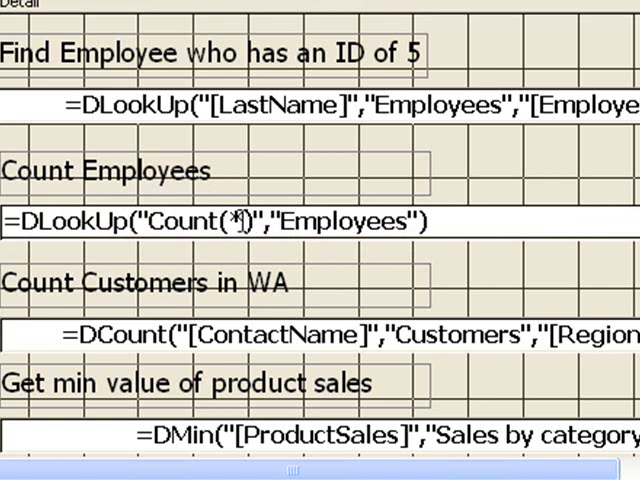
{"action": "double_click", "coordinate": [346, 220]}
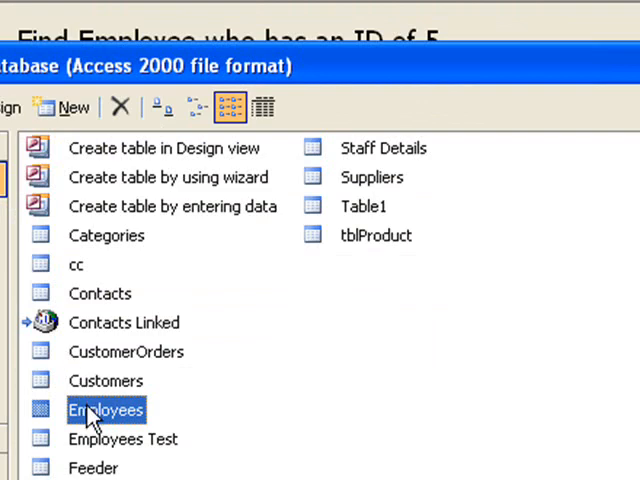
{"action": "double_click", "coordinate": [104, 410]}
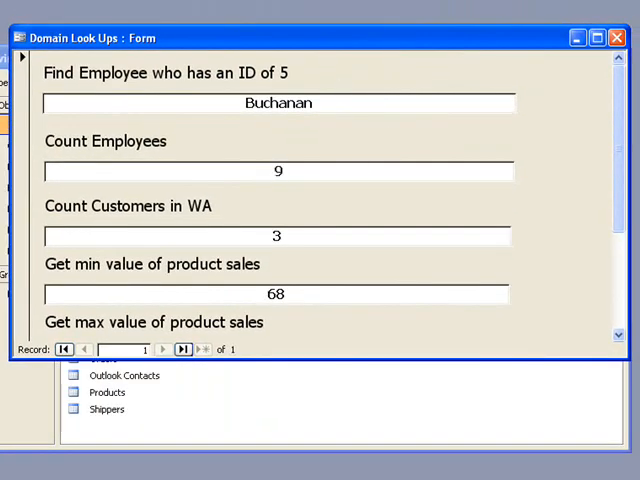
{"action": "right_click", "coordinate": [504, 178]}
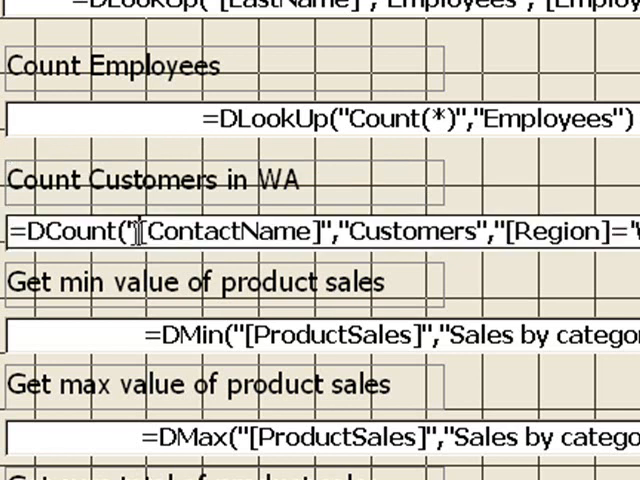
Highlight the ContactName field and Customers table arguments of the DCount expression
{"action": "double_click", "coordinate": [60, 232]}
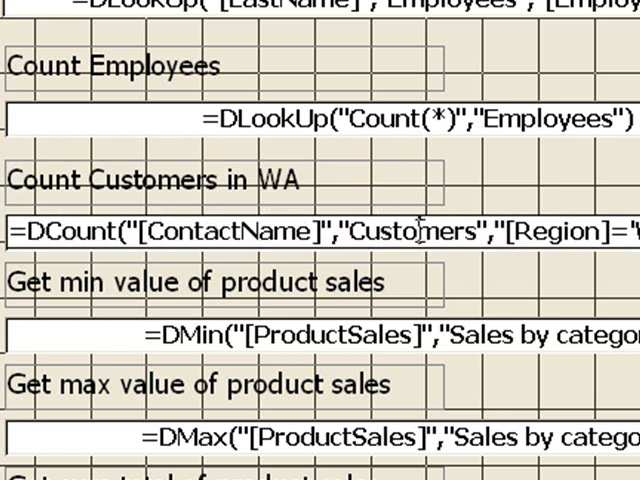
{"action": "double_click", "coordinate": [412, 232]}
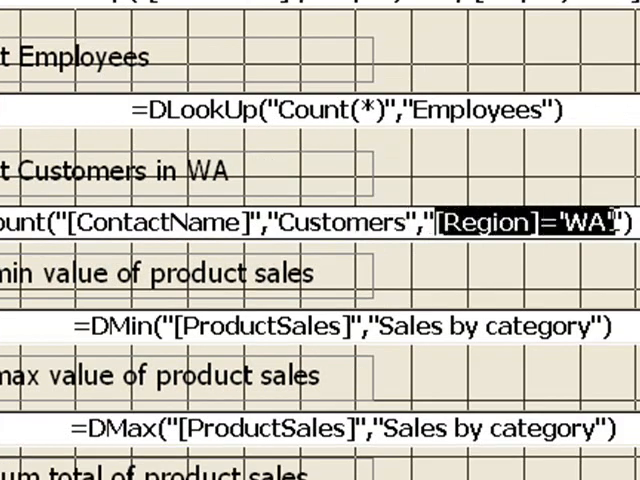
{"action": "mouse_move", "coordinate": [540, 180]}
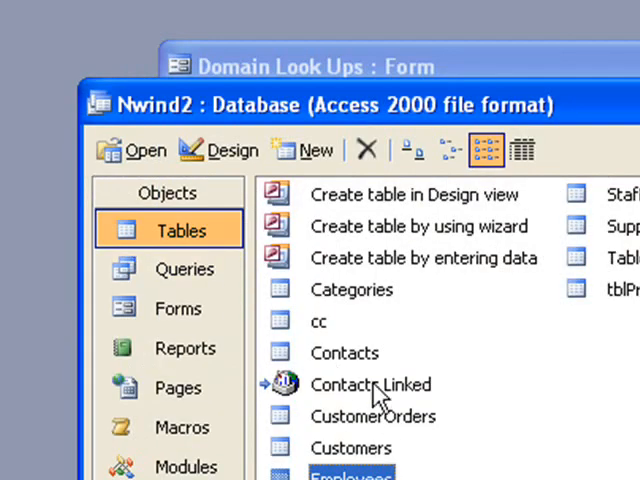
Check the Customers table's Region column, scrolling through values such as BC, SP and OR
{"action": "double_click", "coordinate": [350, 448]}
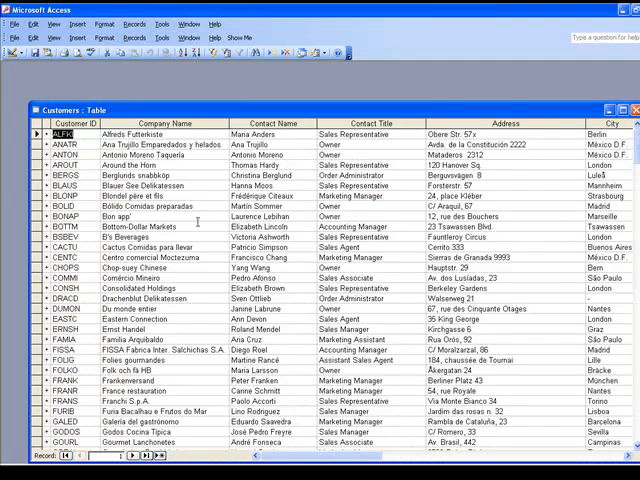
{"action": "scroll", "scroll_direction": "right", "scroll_amount": 3}
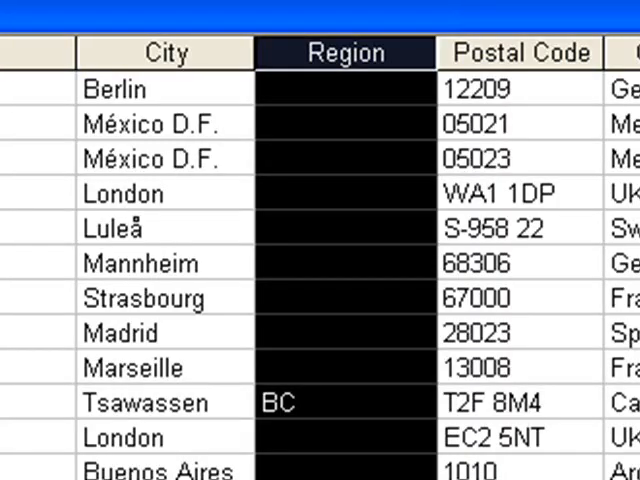
{"action": "scroll", "scroll_direction": "down", "scroll_amount": 3}
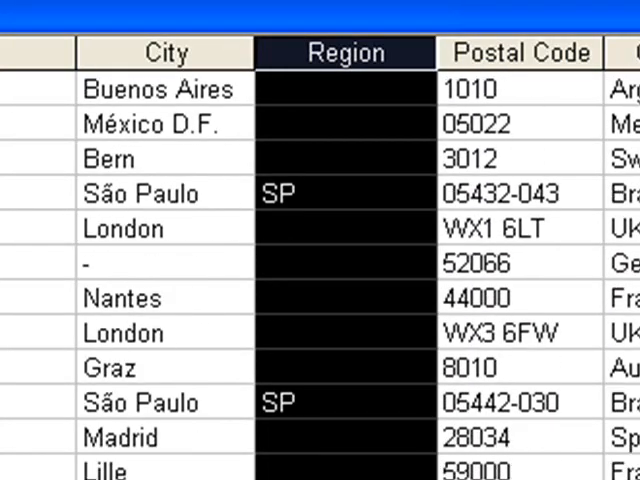
{"action": "scroll", "scroll_direction": "down", "scroll_amount": 3}
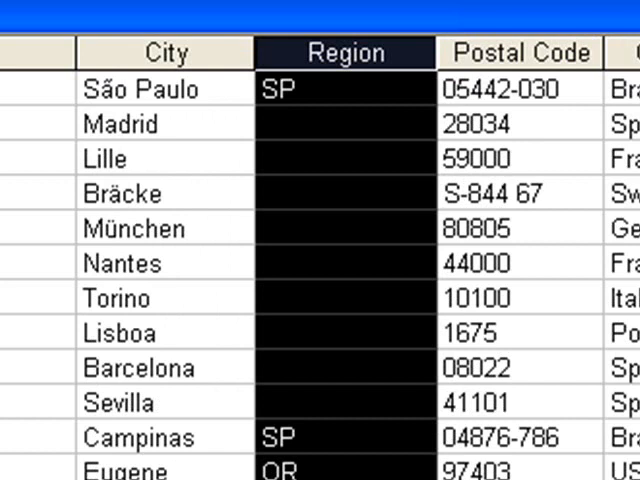
{"action": "scroll", "scroll_direction": "down", "scroll_amount": 3}
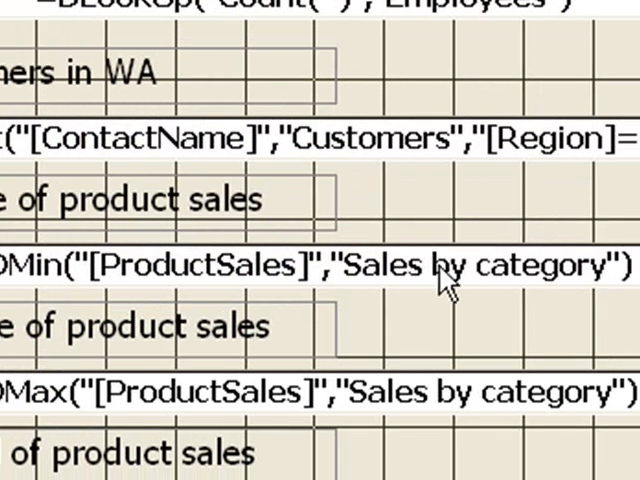
{"action": "mouse_move", "coordinate": [368, 304]}
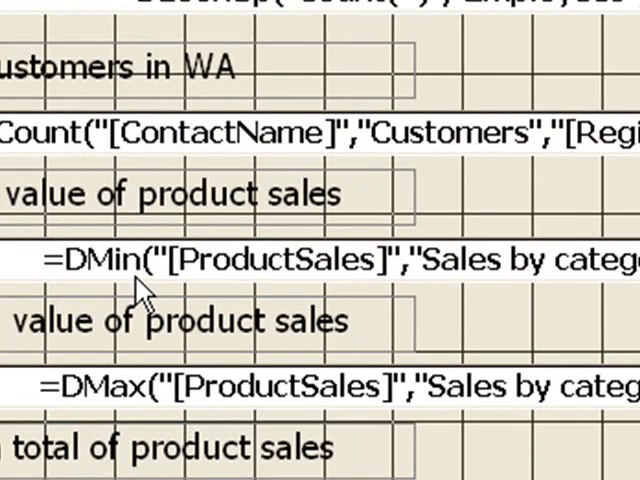
{"action": "mouse_move", "coordinate": [222, 290]}
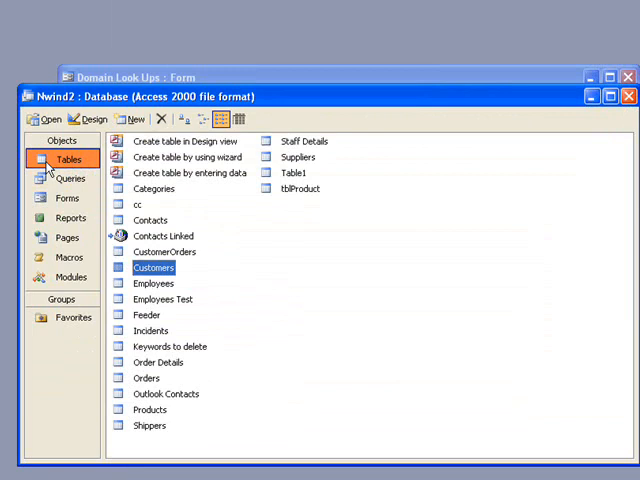
{"action": "mouse_move", "coordinate": [70, 198]}
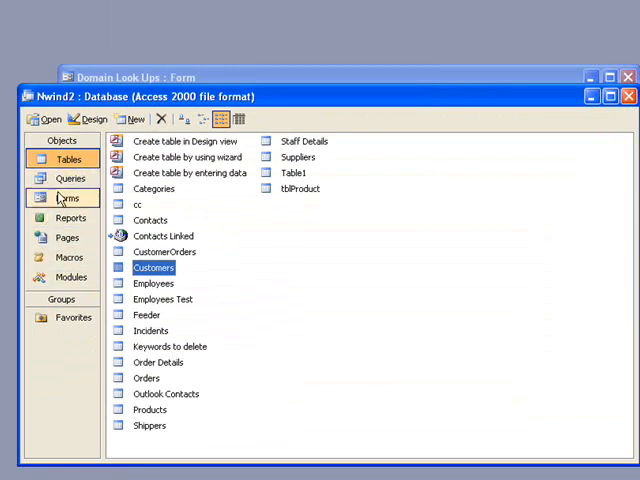
Check the Product Sales column values in the Sales by Category query
{"action": "double_click", "coordinate": [168, 424]}
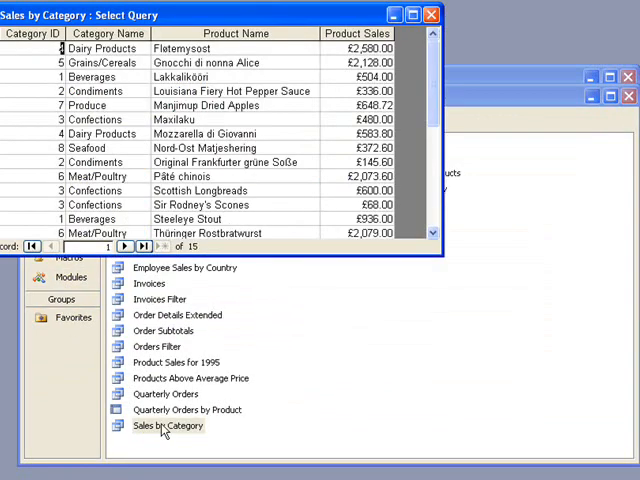
{"action": "left_click", "coordinate": [356, 32]}
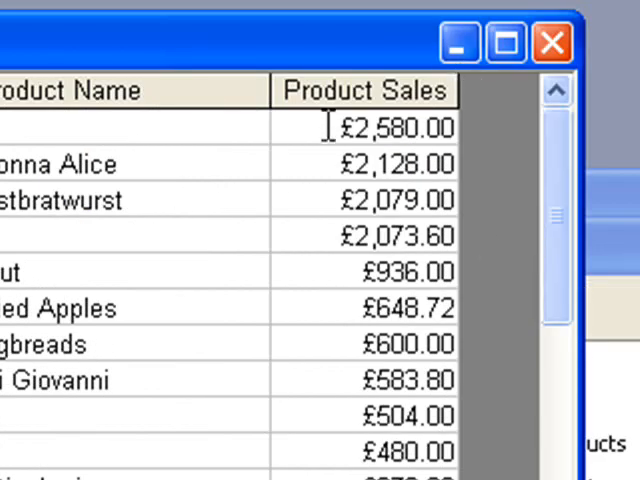
{"action": "left_click", "coordinate": [396, 128]}
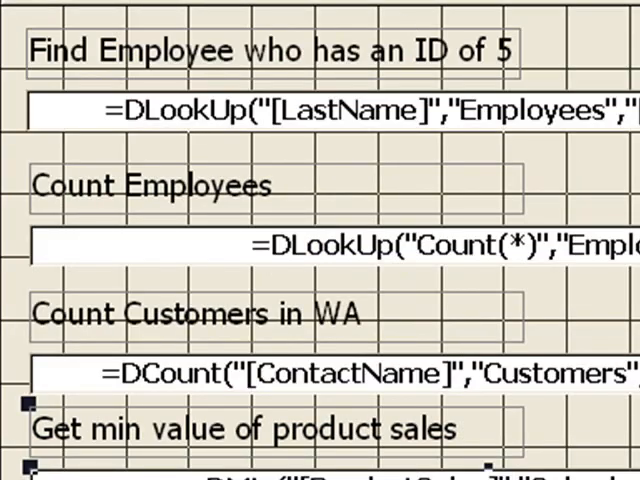
{"action": "scroll", "scroll_direction": "down", "scroll_amount": 3}
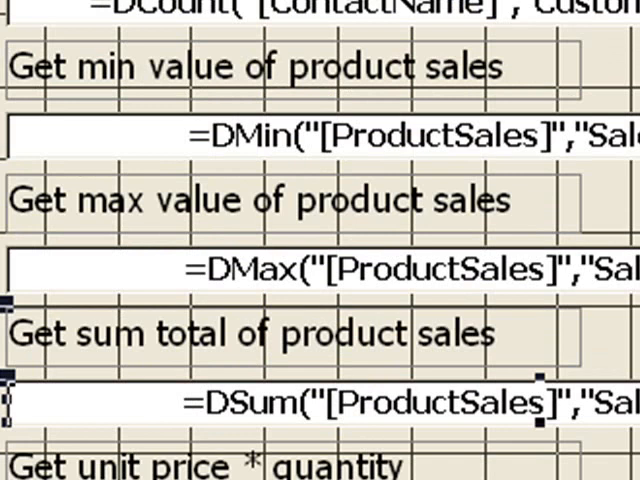
{"action": "scroll", "scroll_direction": "down", "scroll_amount": 3}
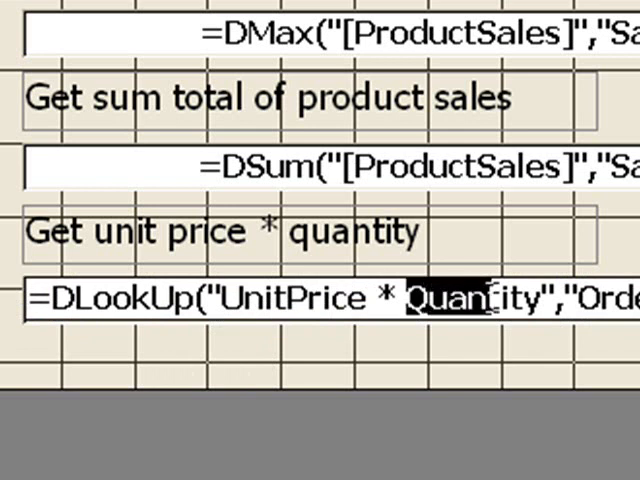
{"action": "scroll", "scroll_direction": "right", "scroll_amount": 3}
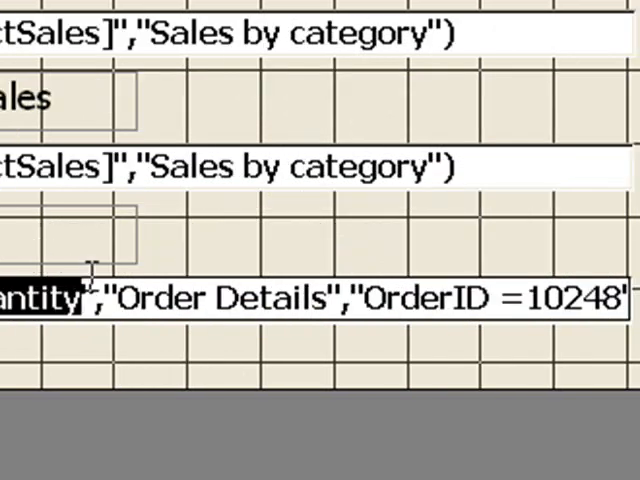